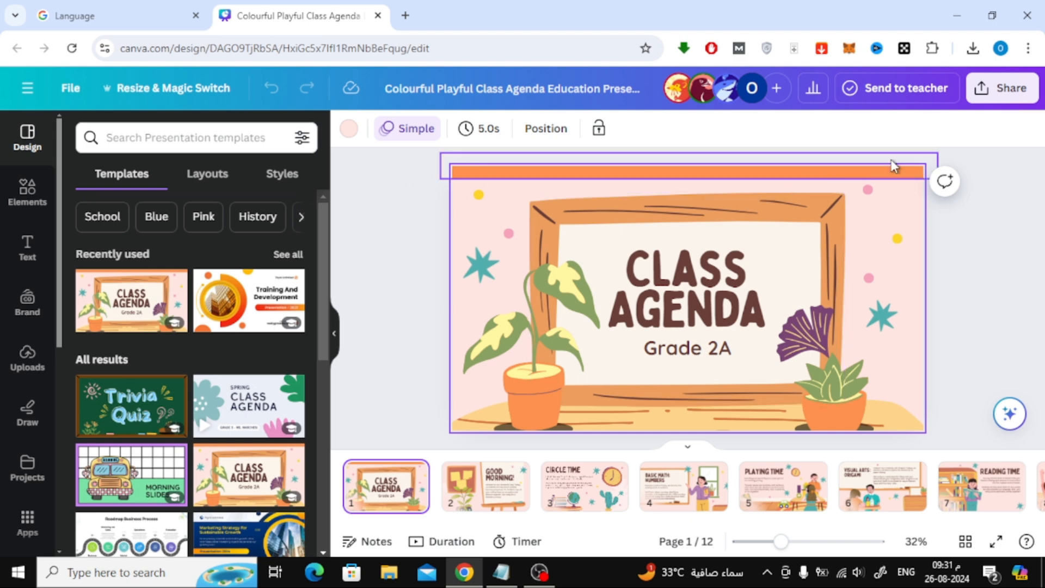
Reveal the Download and More choices in the Share this design panel
click(1002, 87)
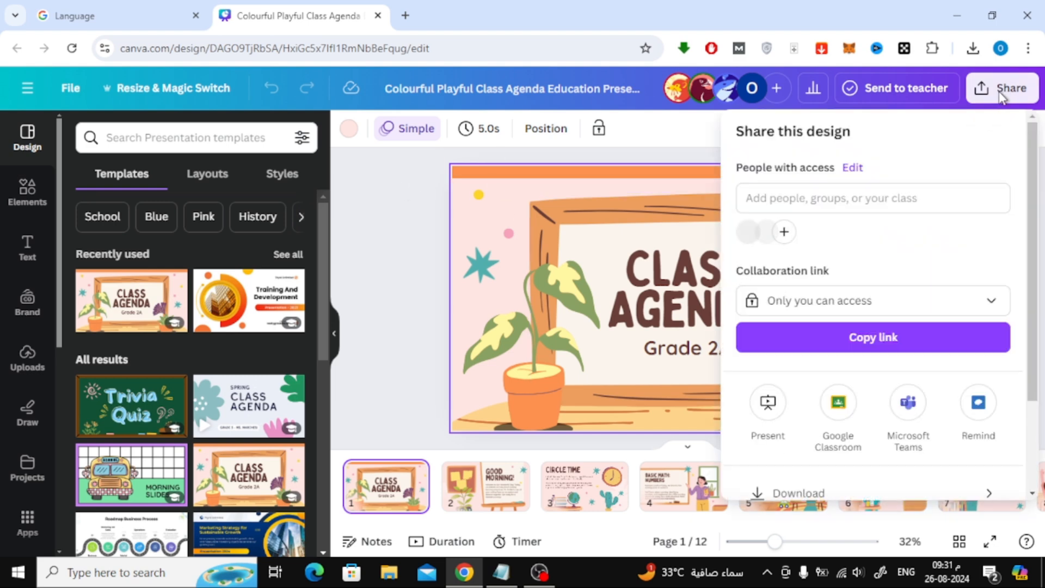
scroll(down, 3)
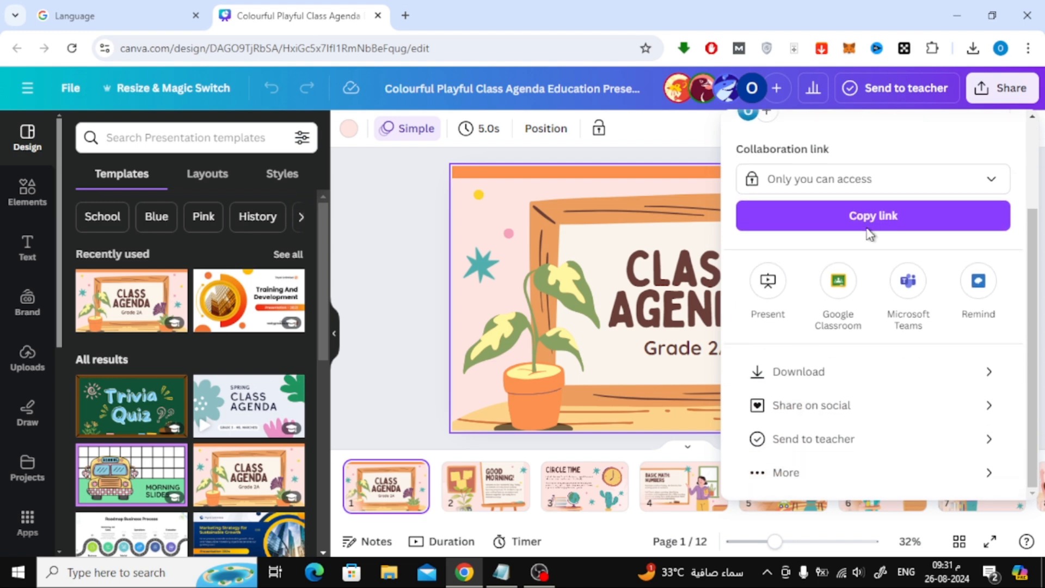
mouse_move(847, 479)
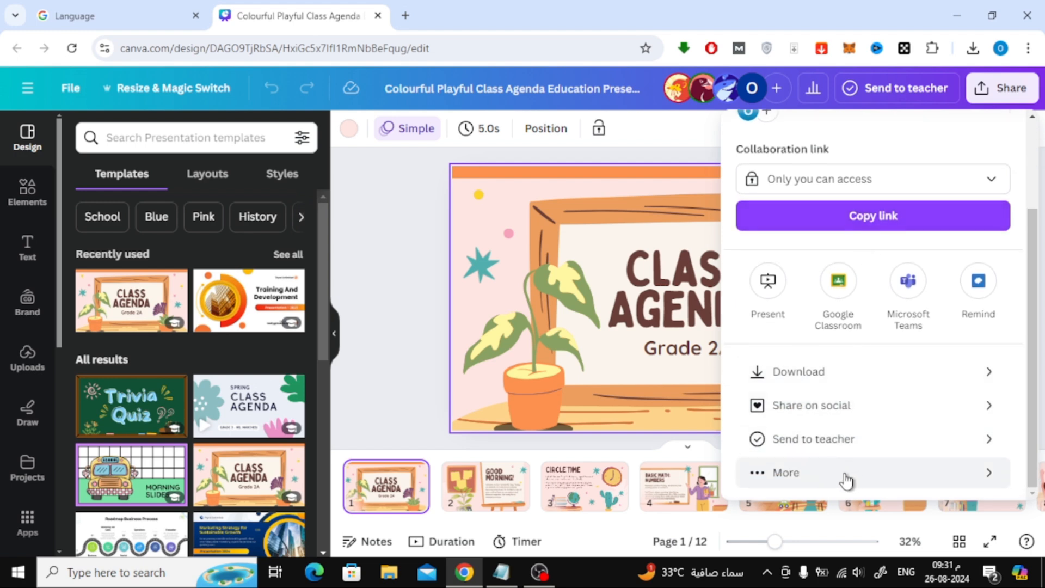
Choose Google Drive from the More publishing options under Save
click(786, 472)
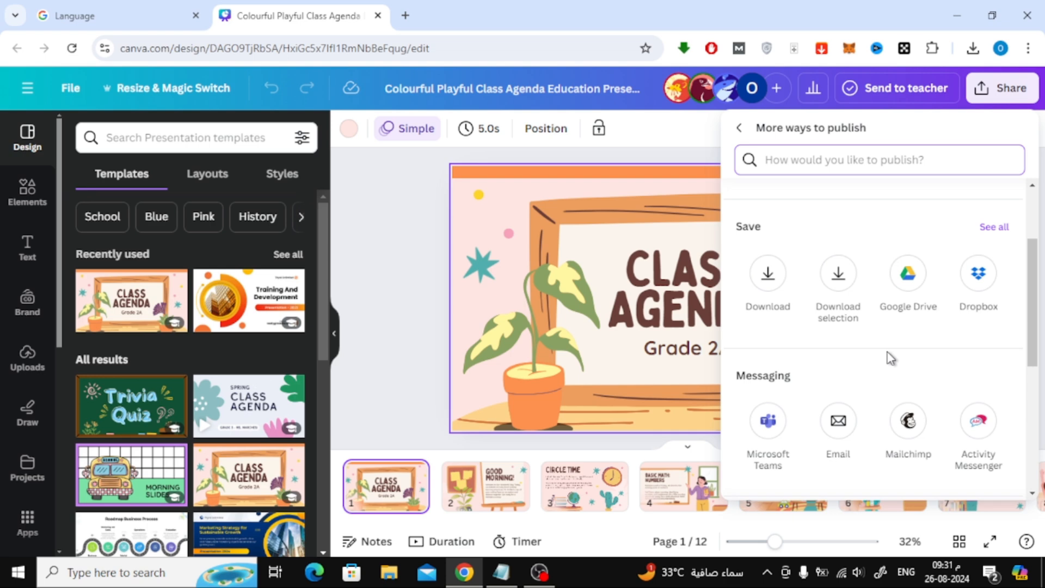
mouse_move(814, 331)
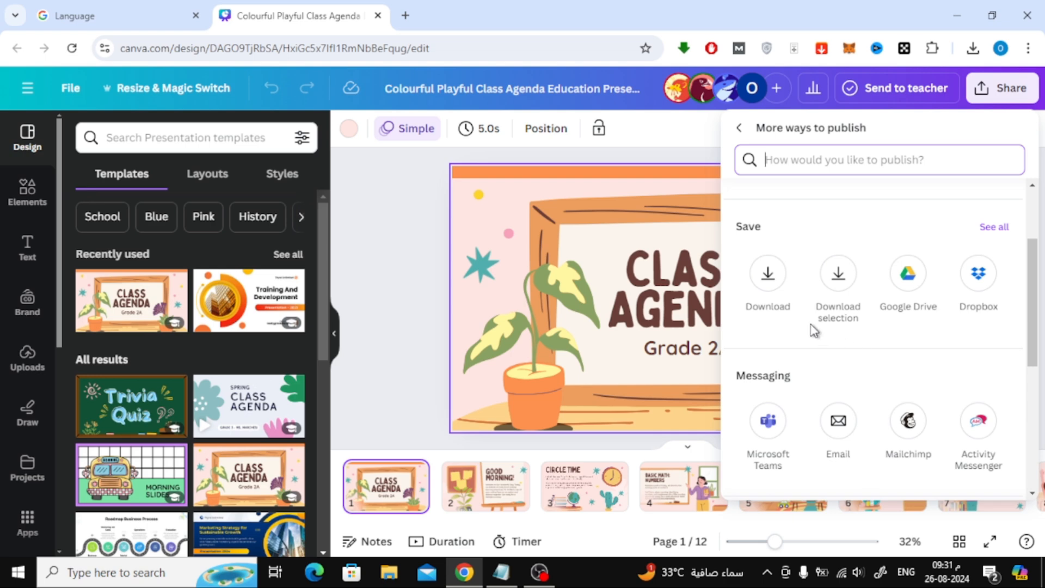
mouse_move(907, 274)
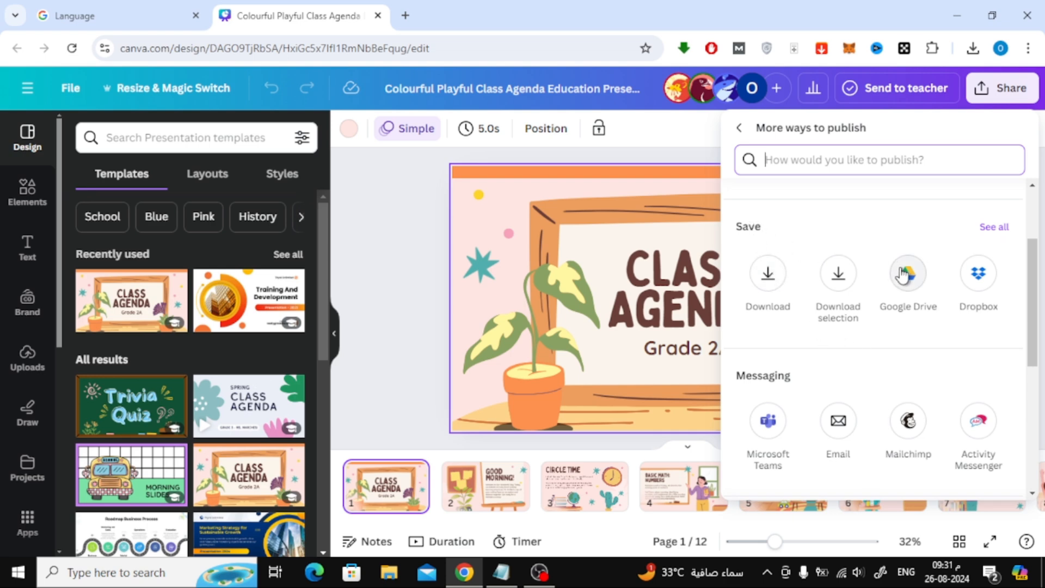
click(907, 273)
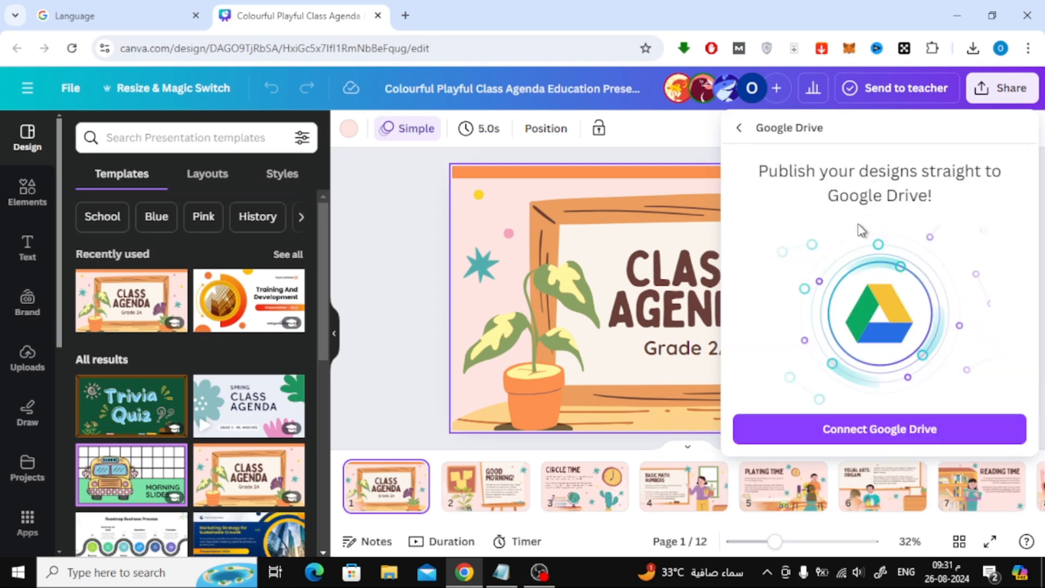
mouse_move(819, 259)
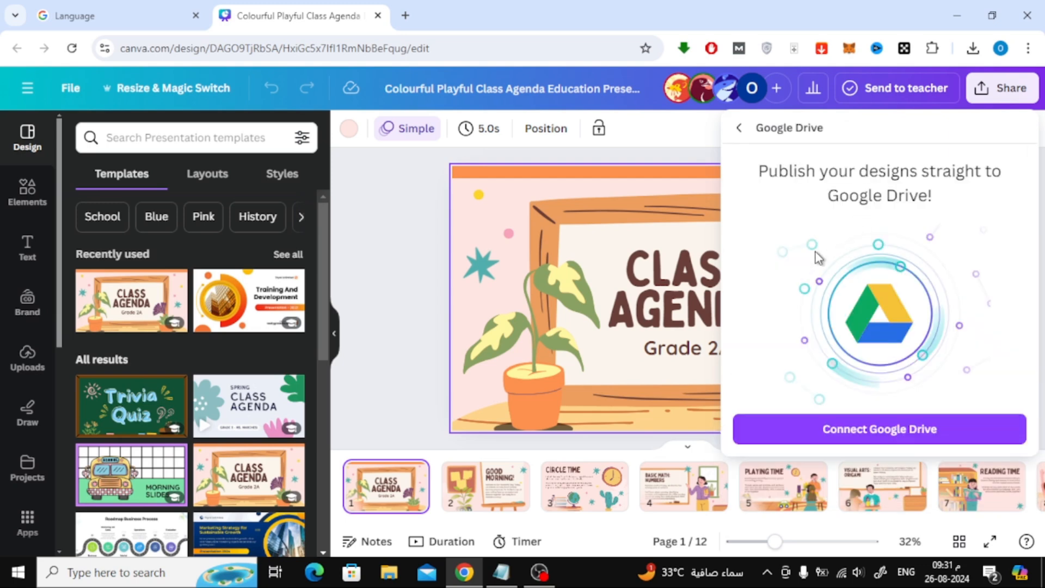
Connect Google Drive, granting Canva all requested permissions via Select all and Continue
click(878, 429)
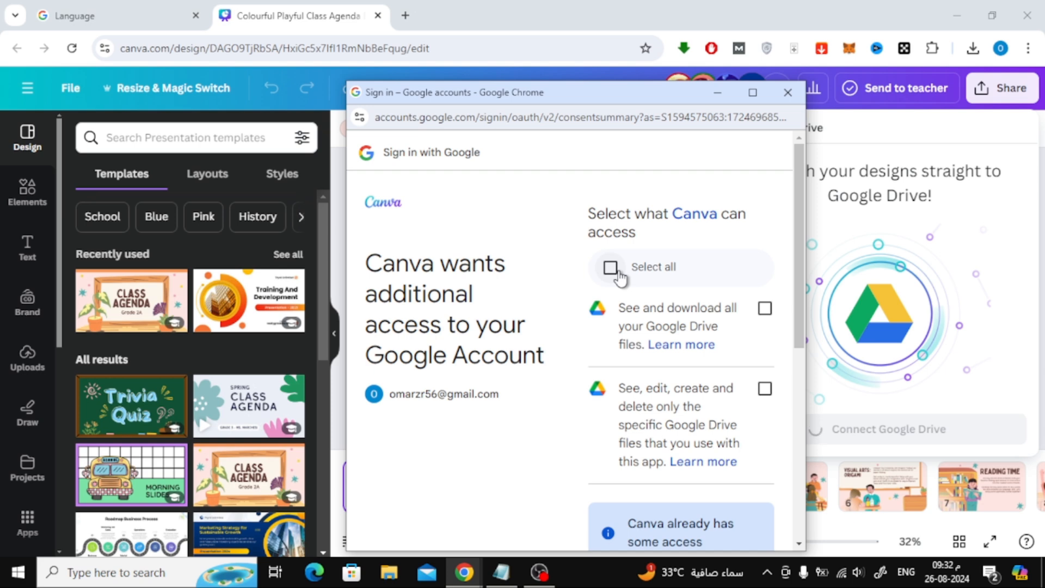
mouse_move(624, 275)
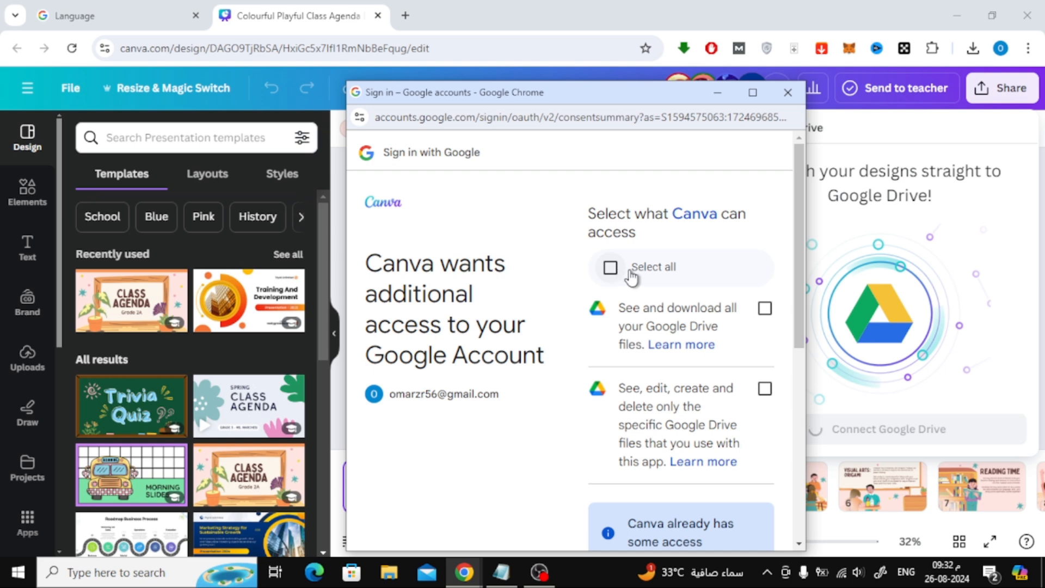
click(610, 267)
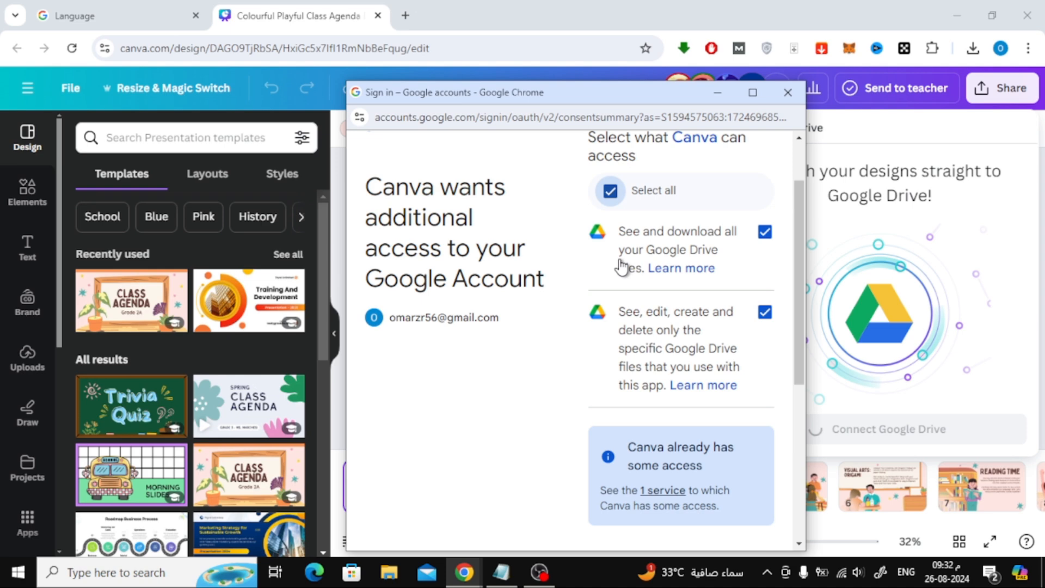
scroll(down, 3)
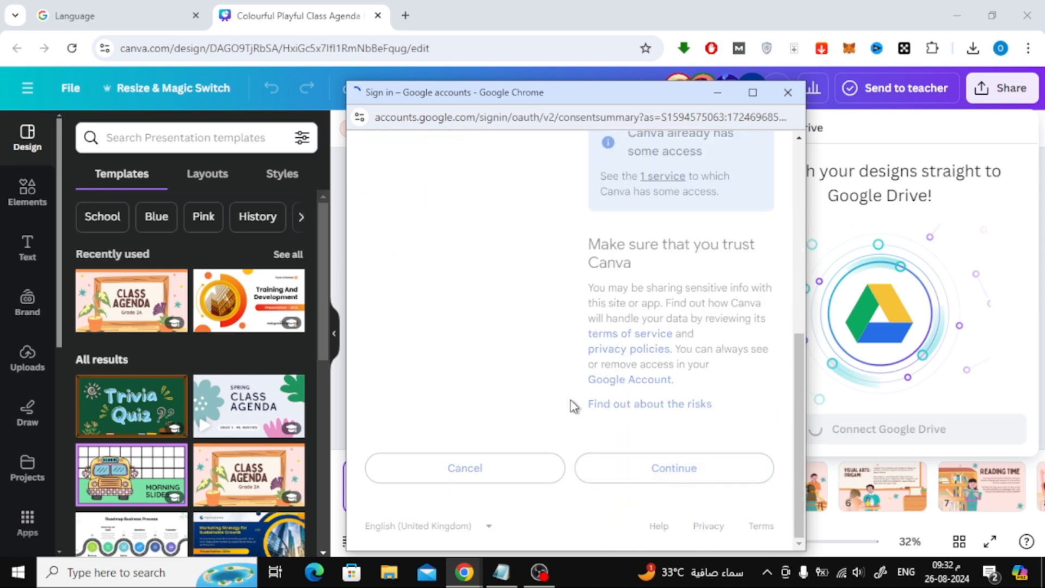
click(673, 469)
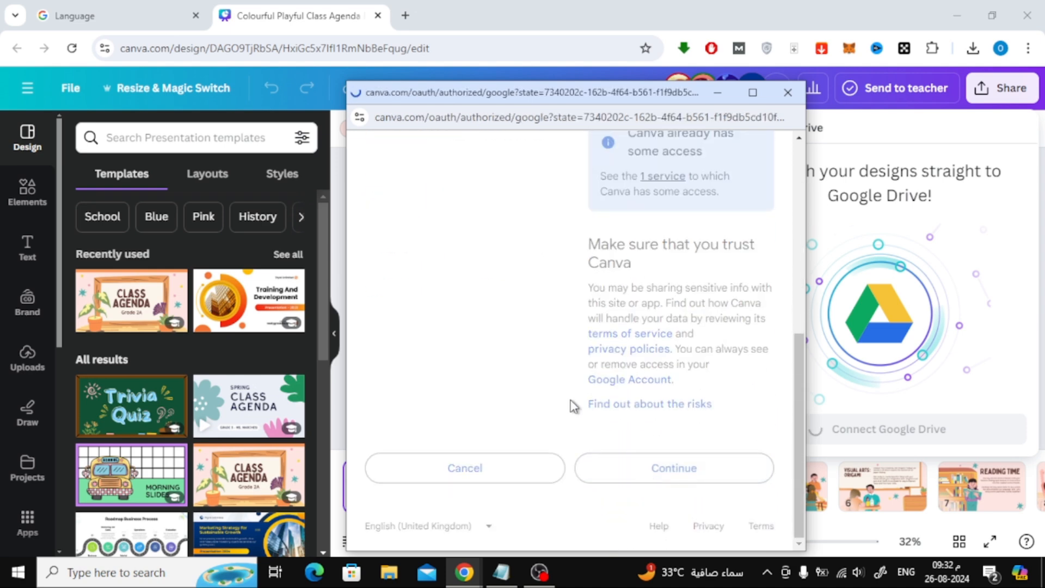
click(673, 468)
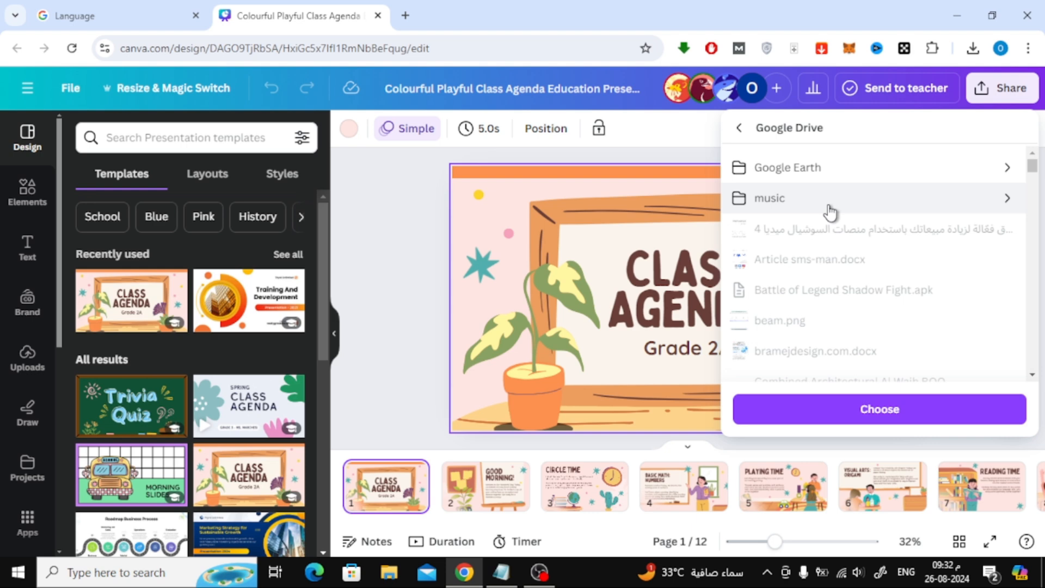
Choose the top-level Google Drive folder as the destination, revealing PNG / pages 1–10 settings
scroll(down, 3)
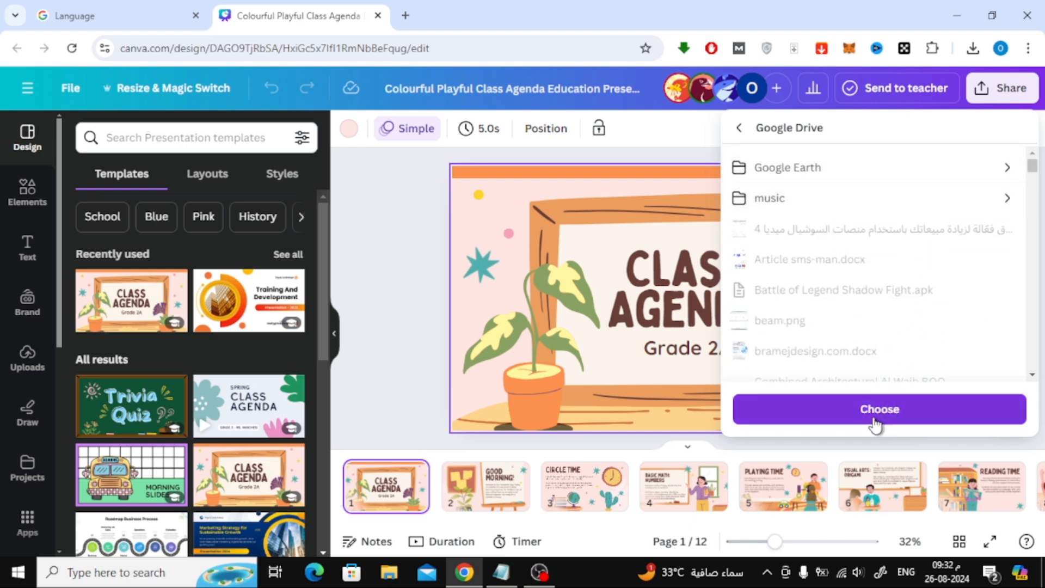
click(879, 409)
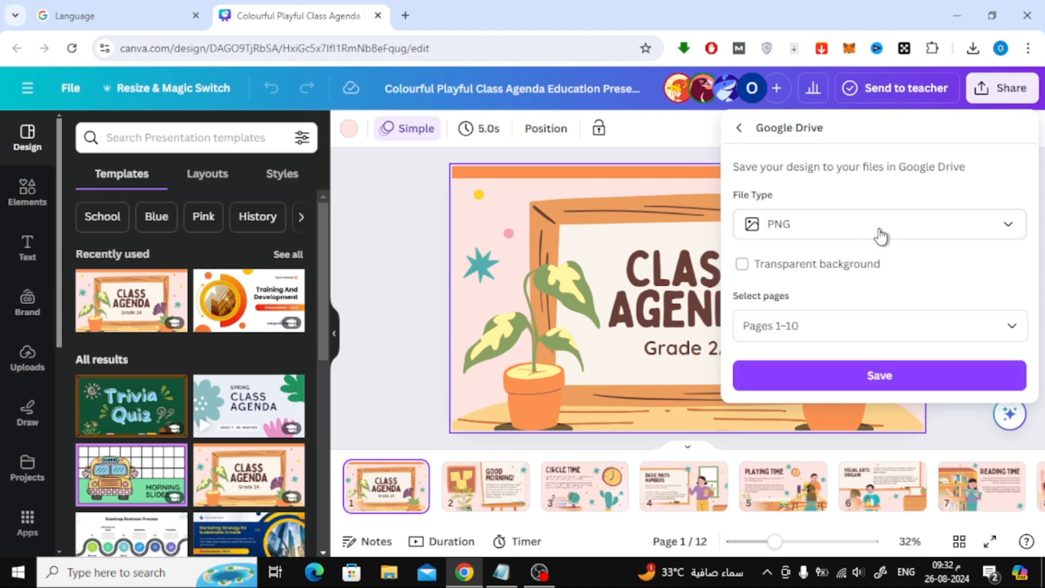
Set the file type to PPTX and include All pages (1–12)
click(879, 224)
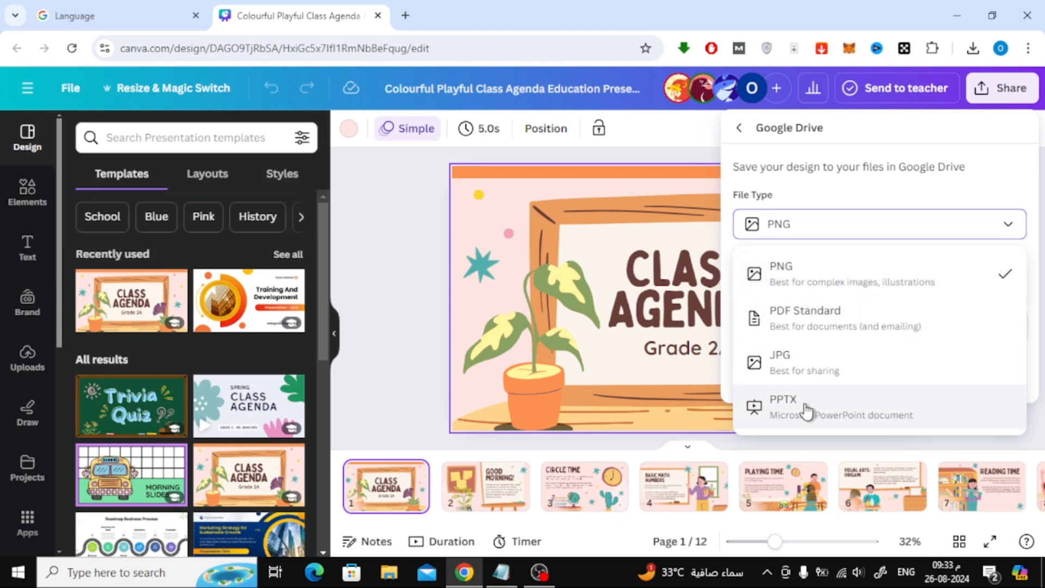
mouse_move(952, 411)
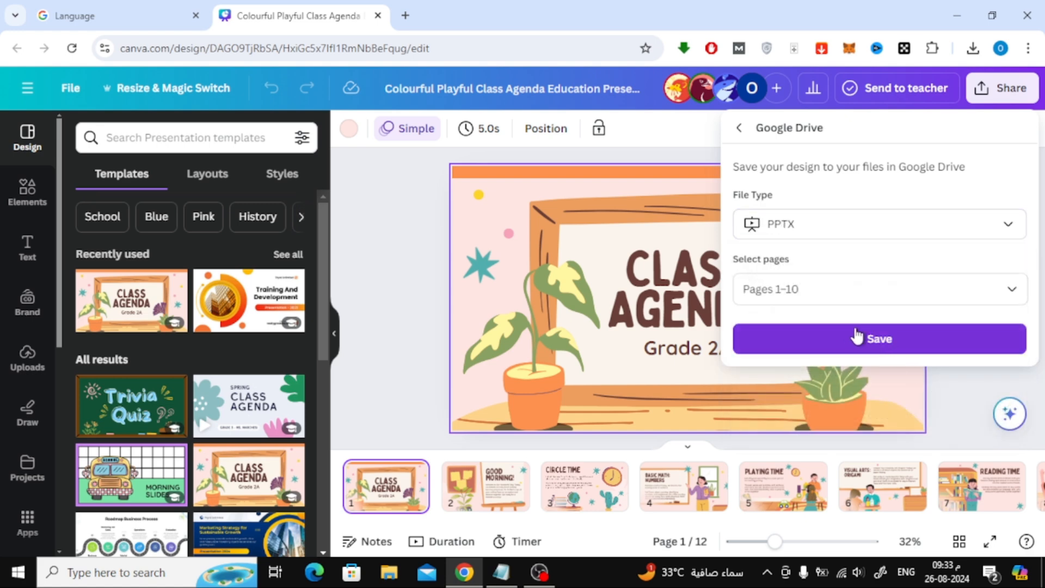
click(878, 289)
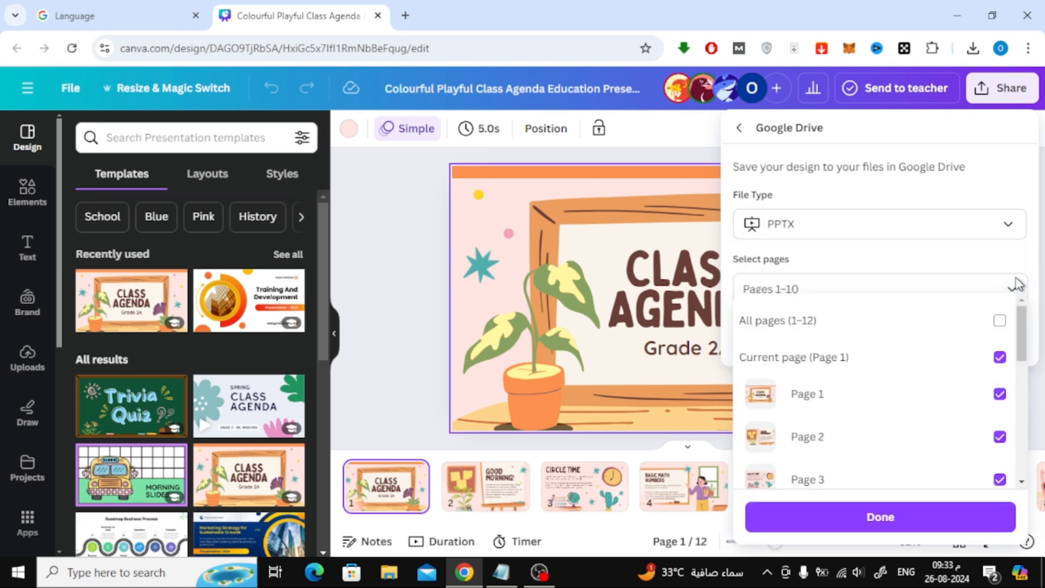
scroll(down, 3)
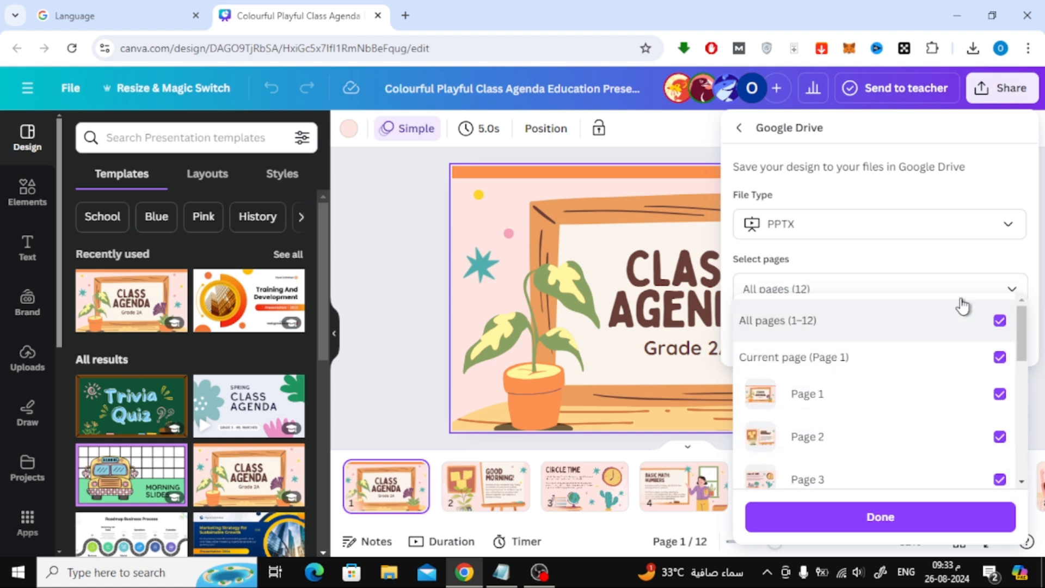
click(880, 516)
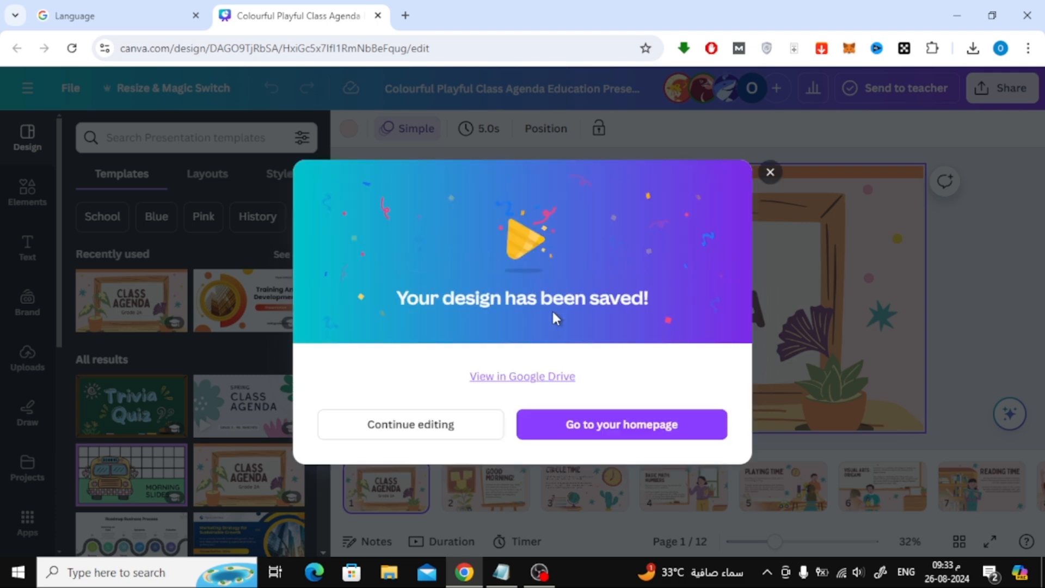
mouse_move(556, 326)
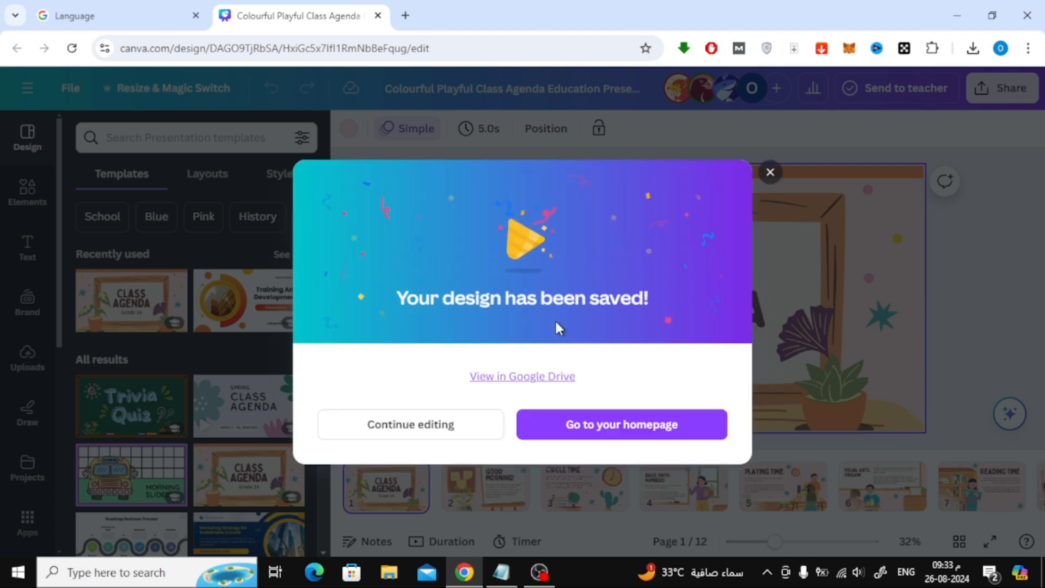
View the saved class agenda in Google Drive, opening it in Google Slides
click(522, 375)
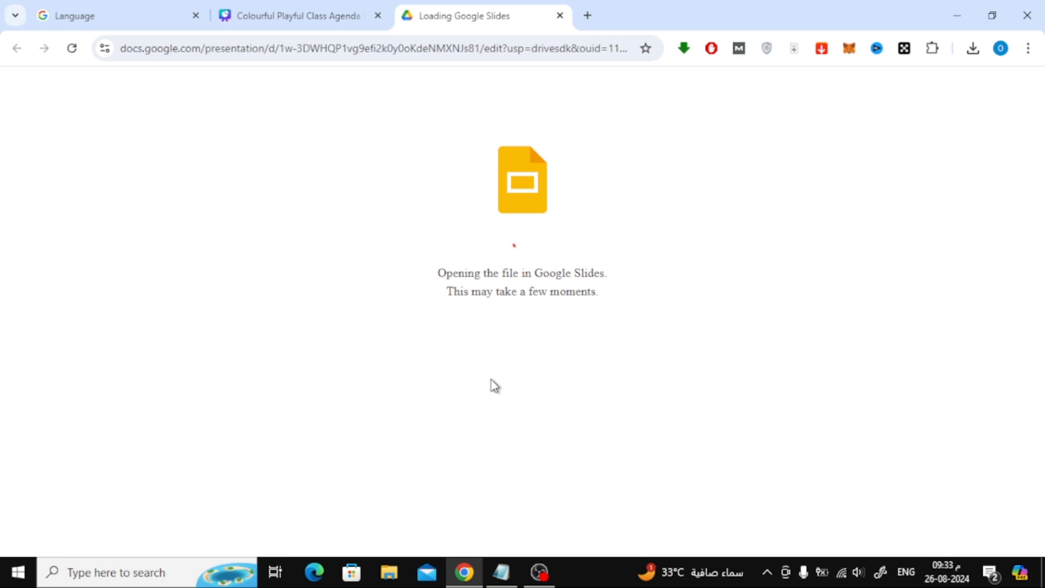